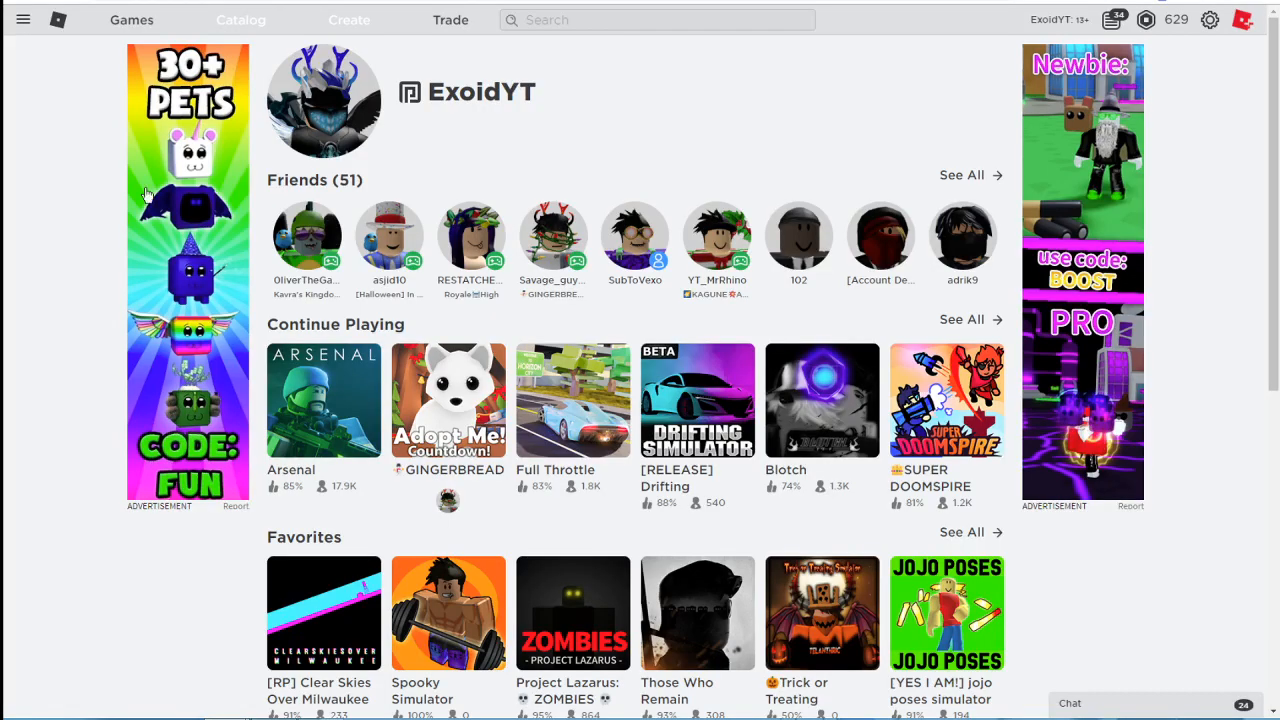
- Navigate via Groups to the ToXc Fan Club group and view its merch store
left_click(24, 20)
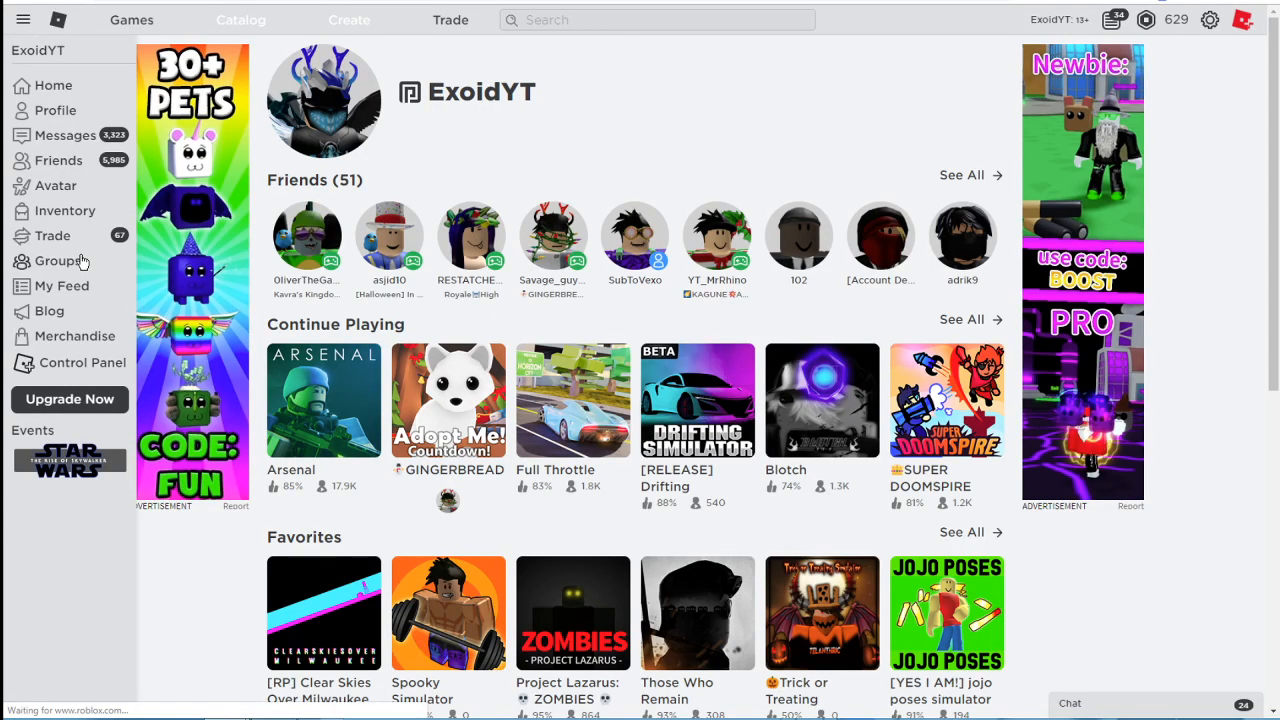
left_click(60, 260)
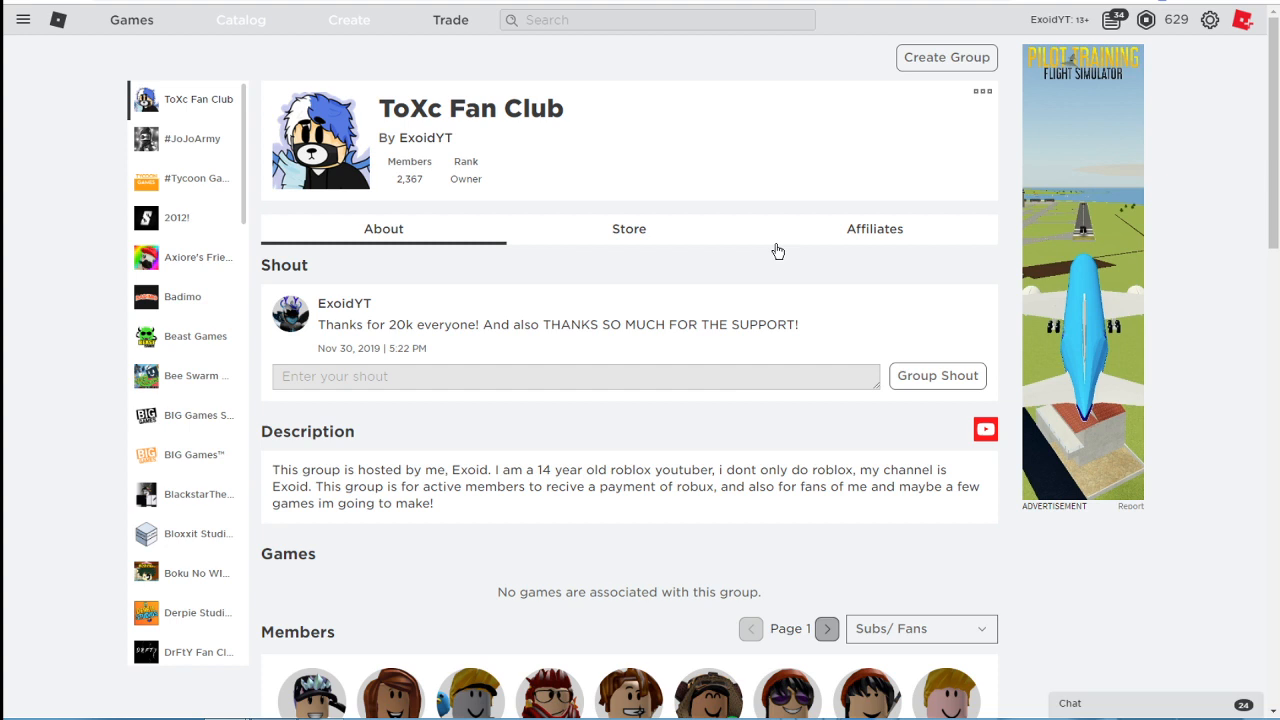
left_click(628, 228)
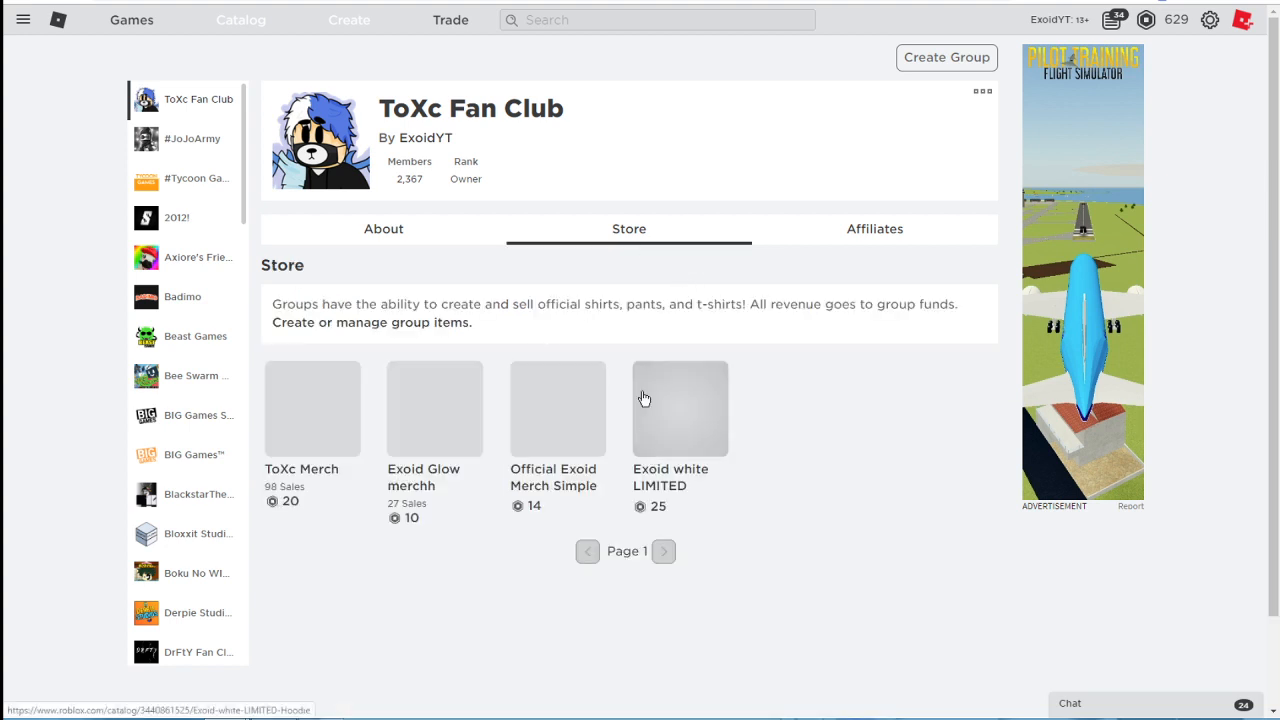
mouse_move(648, 156)
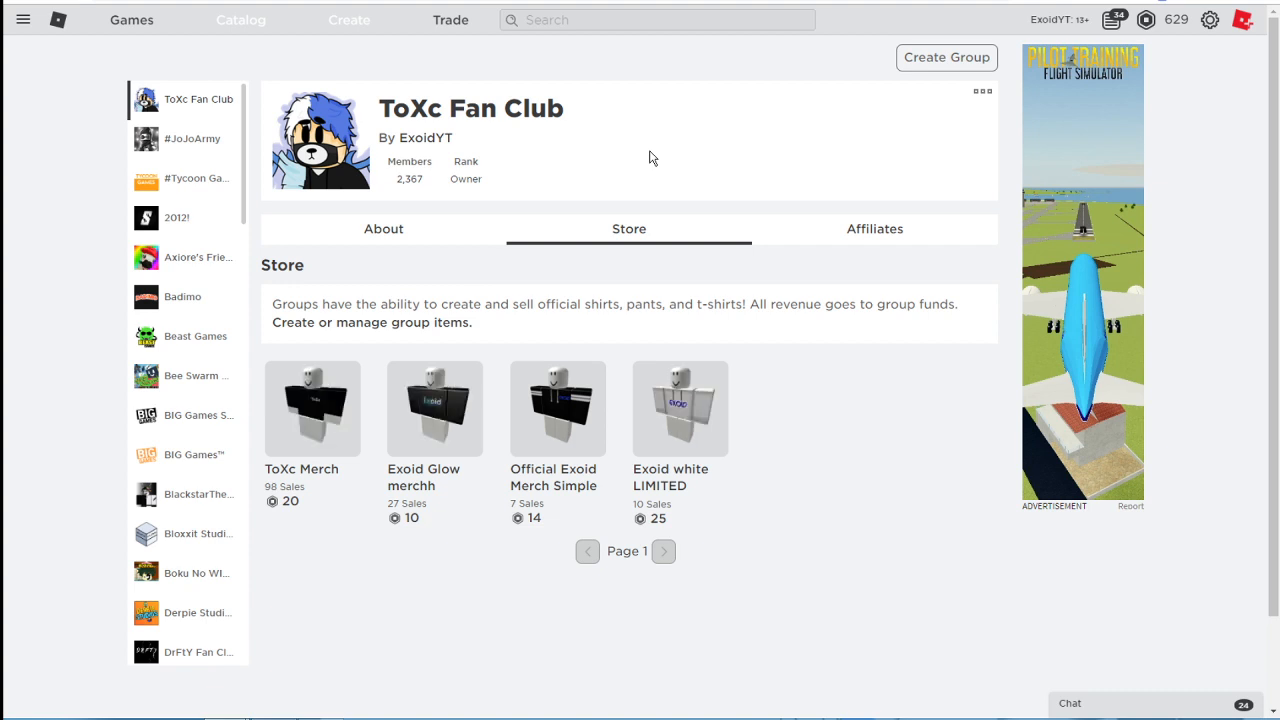
- Switch to the Twitter tab showing the Exoid profile
left_click(982, 92)
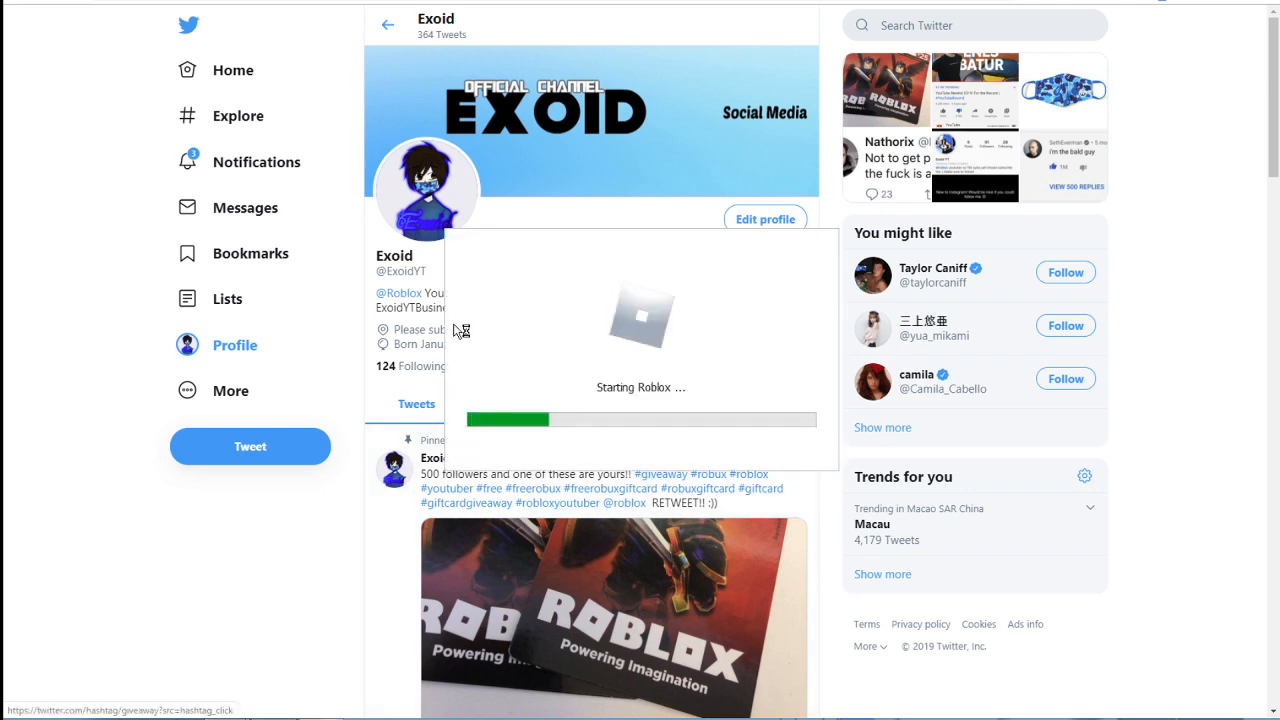
mouse_move(890, 392)
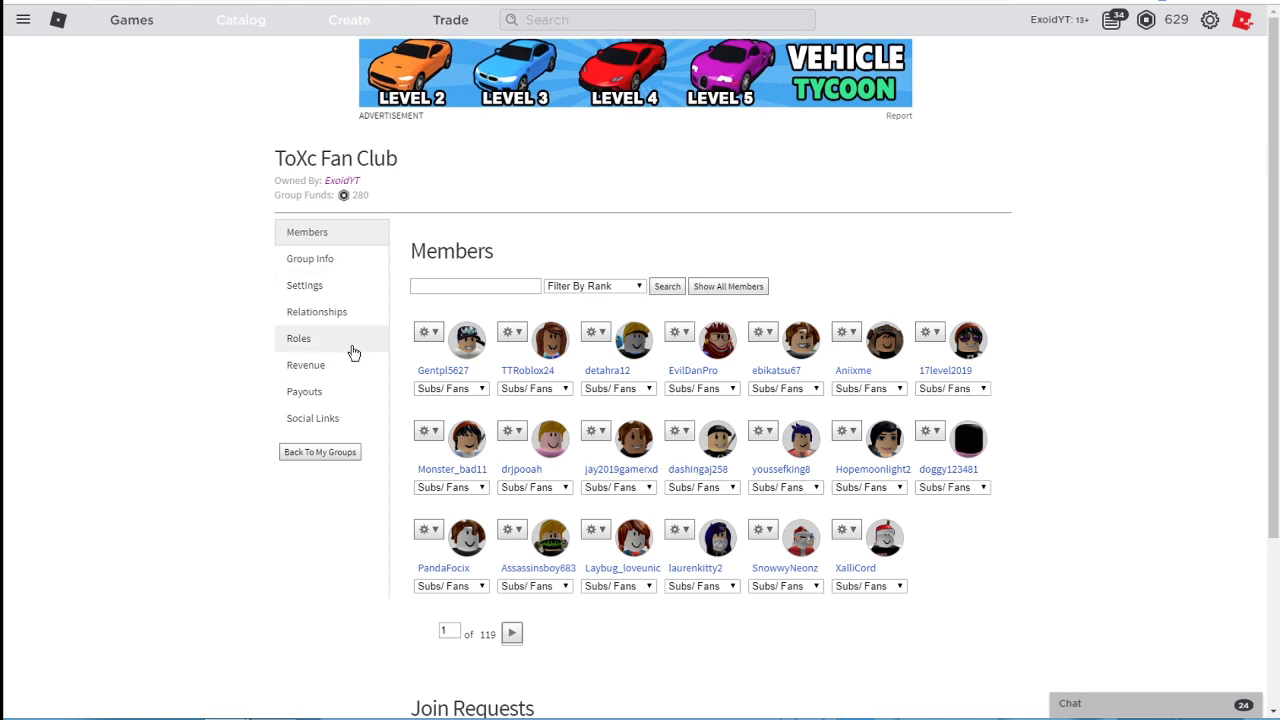
left_click(304, 364)
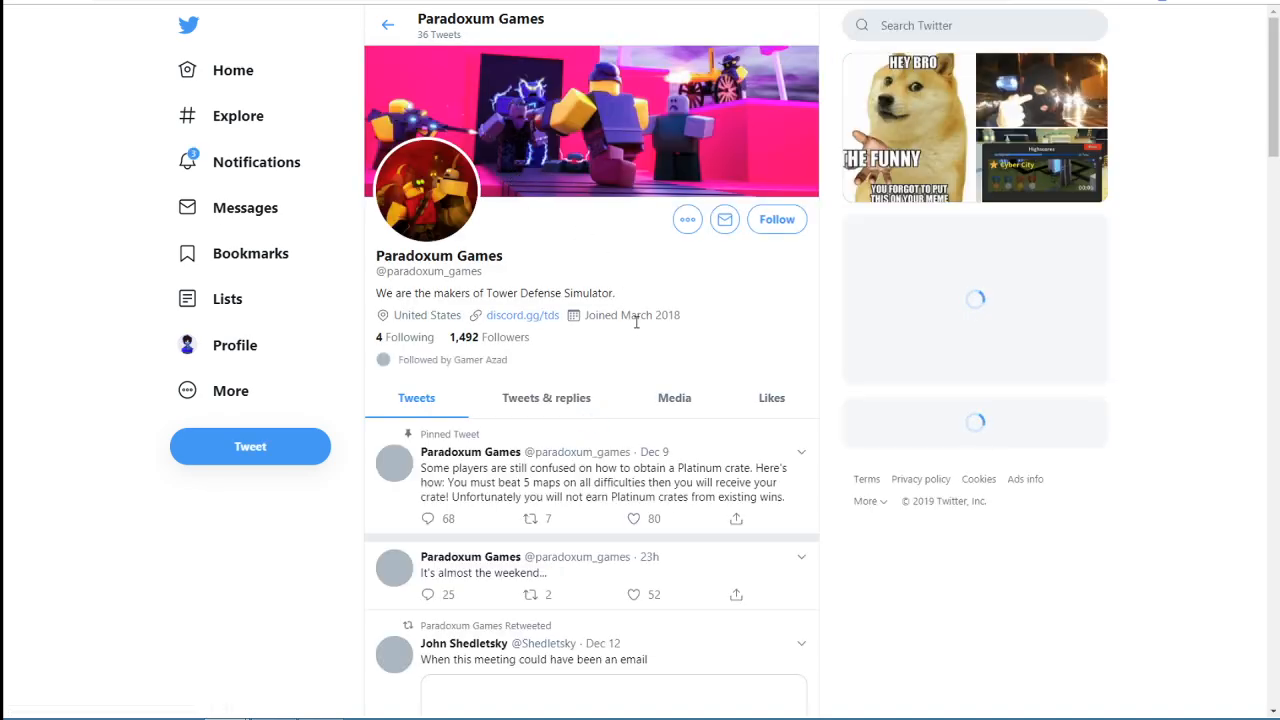
- Scroll the Paradoxum Games timeline to the BelowNatural retweet about Platinum crates
scroll("down", 3)
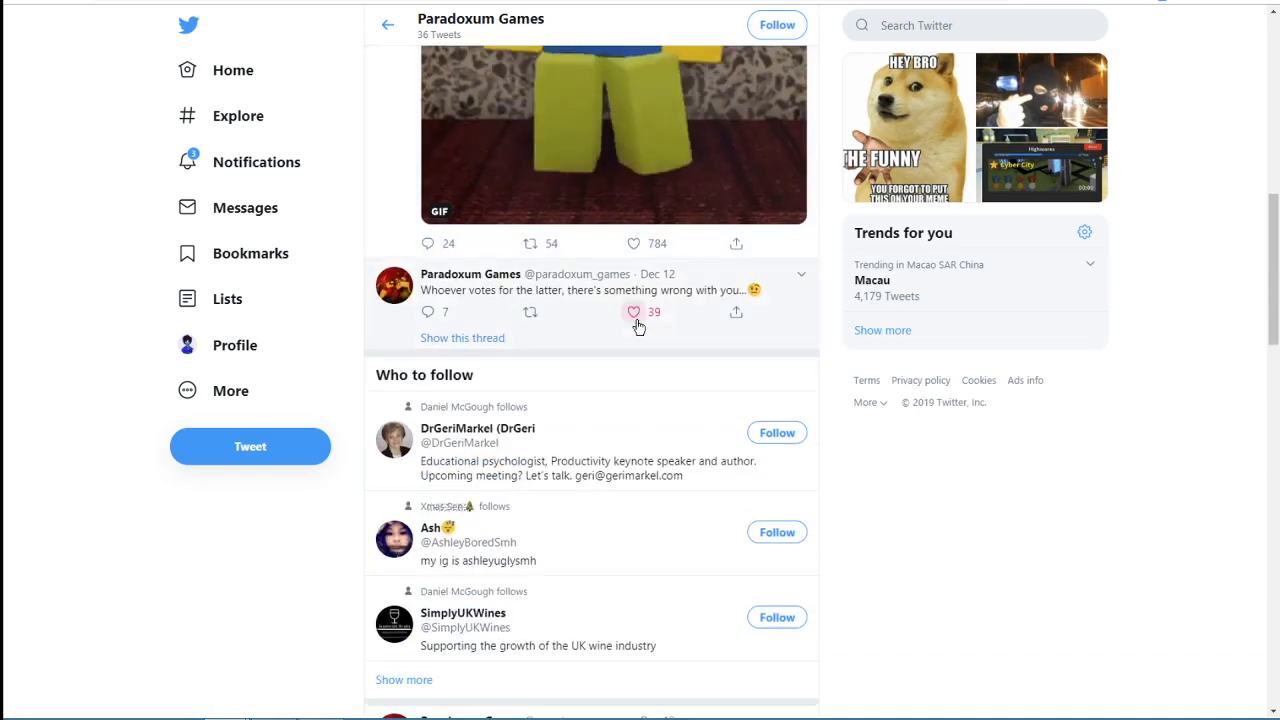
scroll("down", 3)
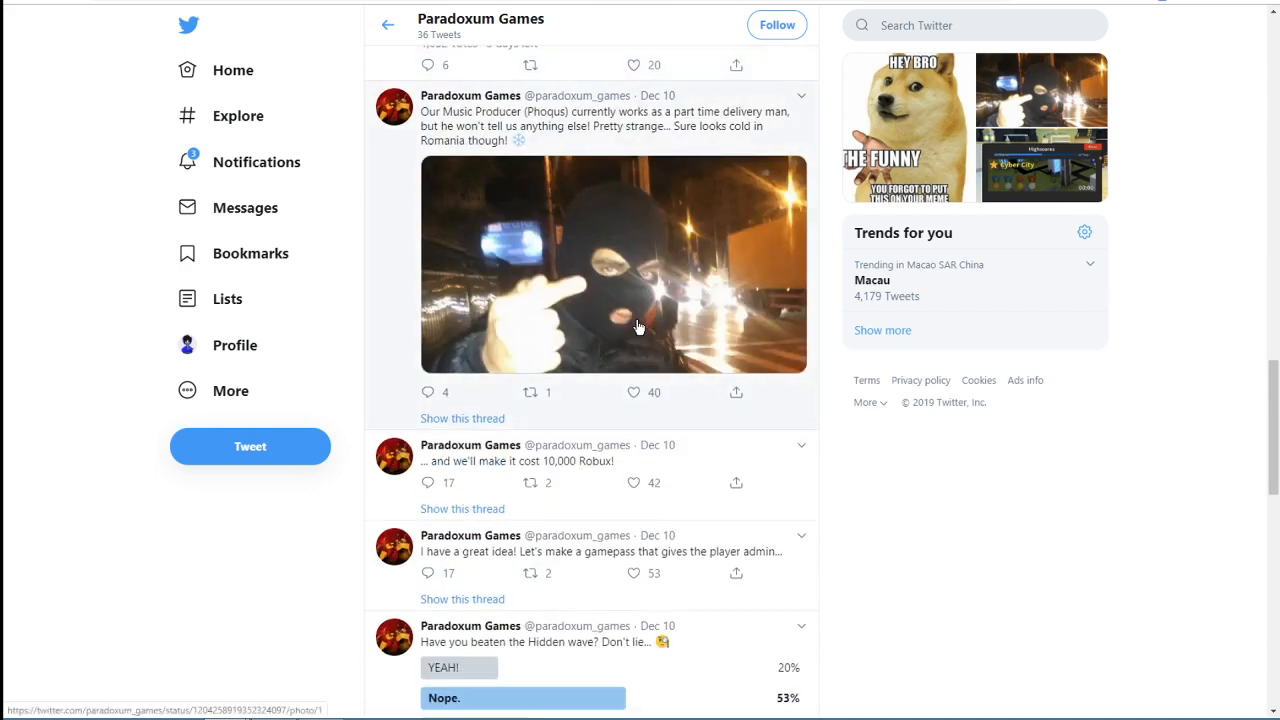
scroll("down", 3)
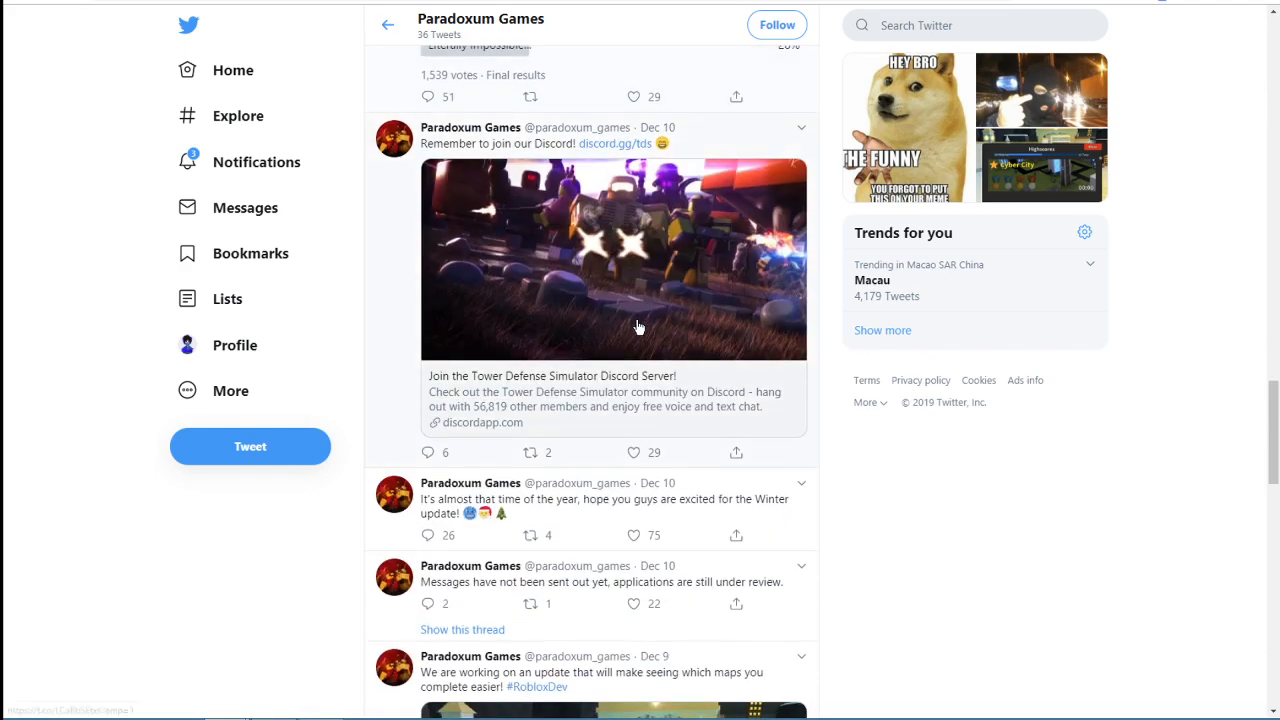
scroll("up", 3)
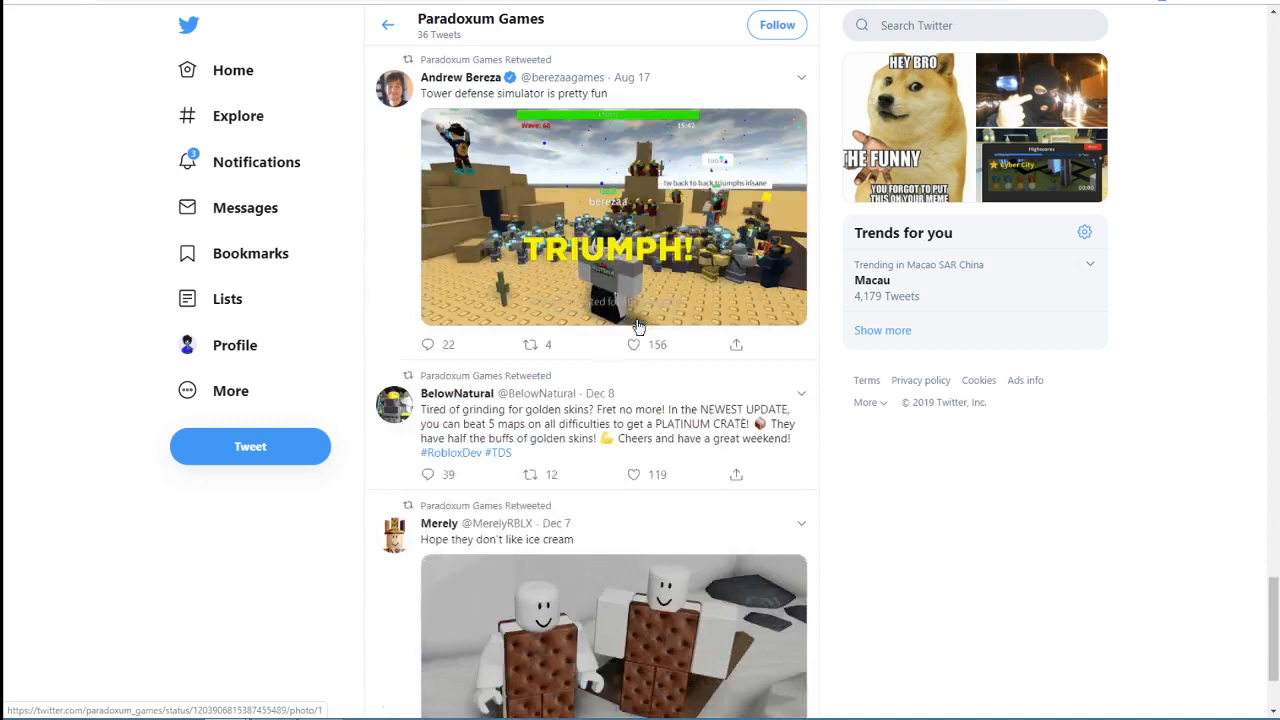
scroll("down", 3)
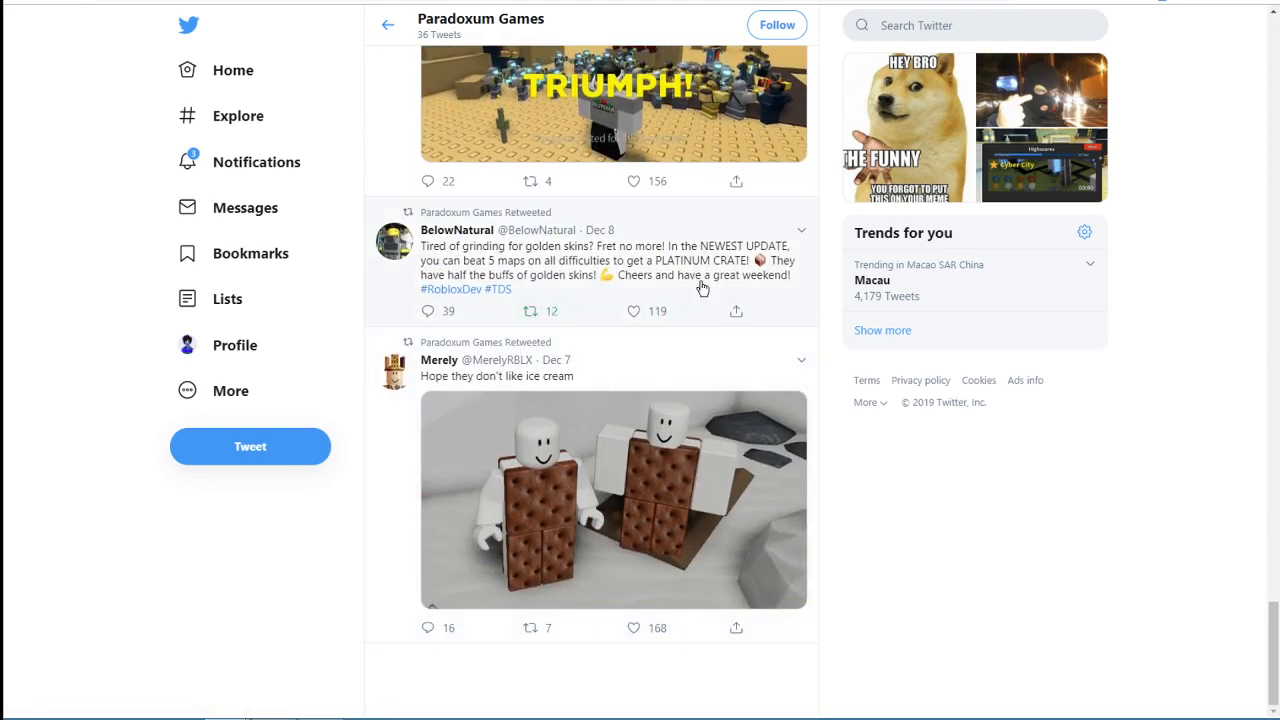
mouse_move(456, 300)
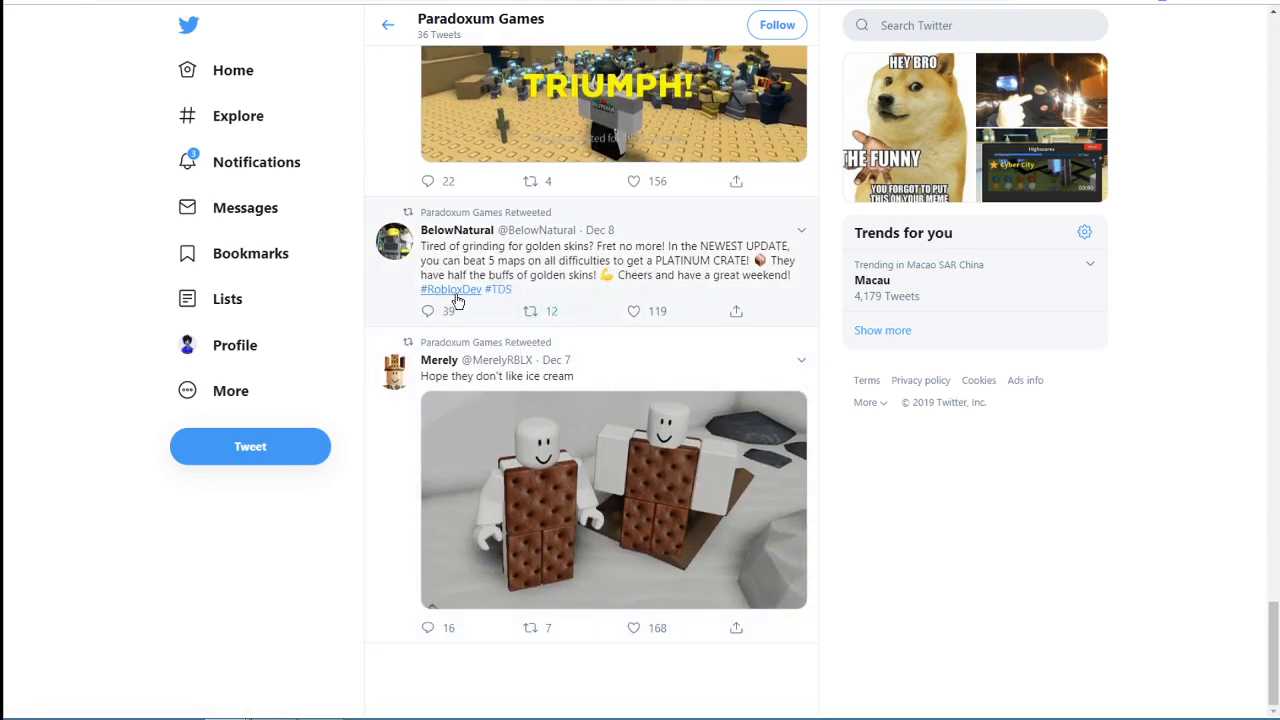
left_click(456, 230)
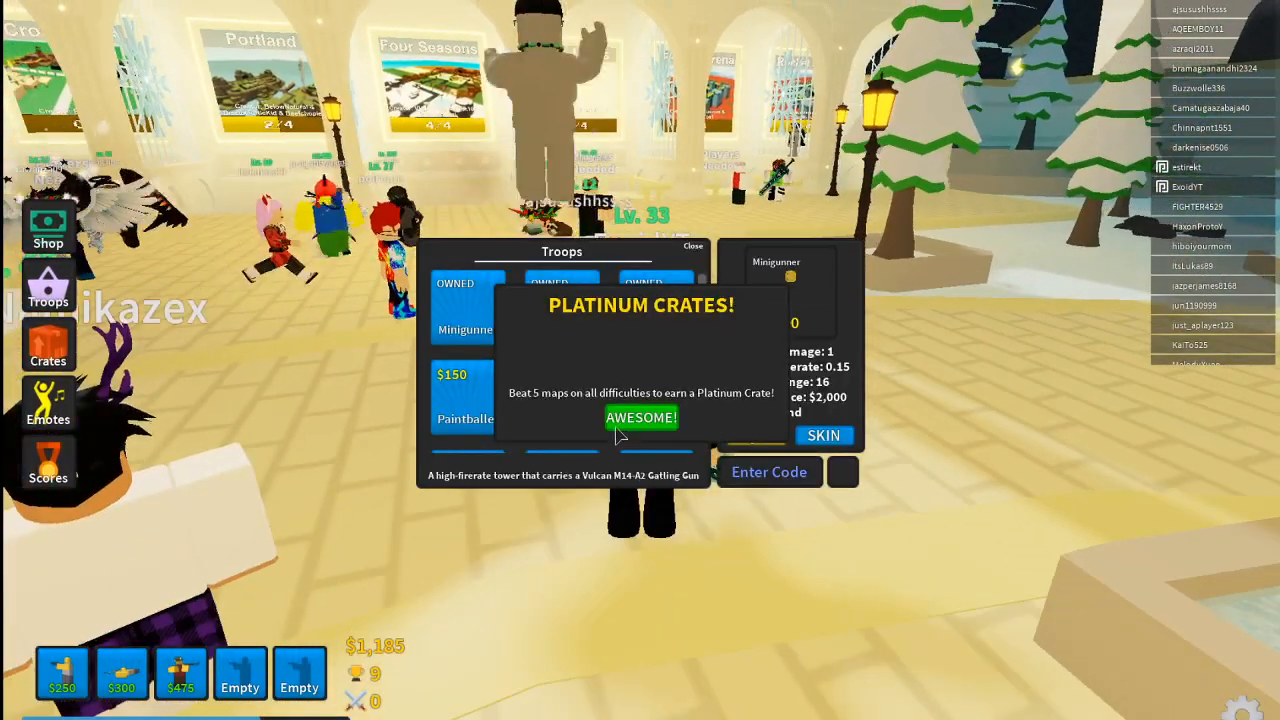
- Dismiss the Platinum Crates notice and submit code R3TR0, which is rejected as invalid
left_click(640, 418)
type("R3TR0")
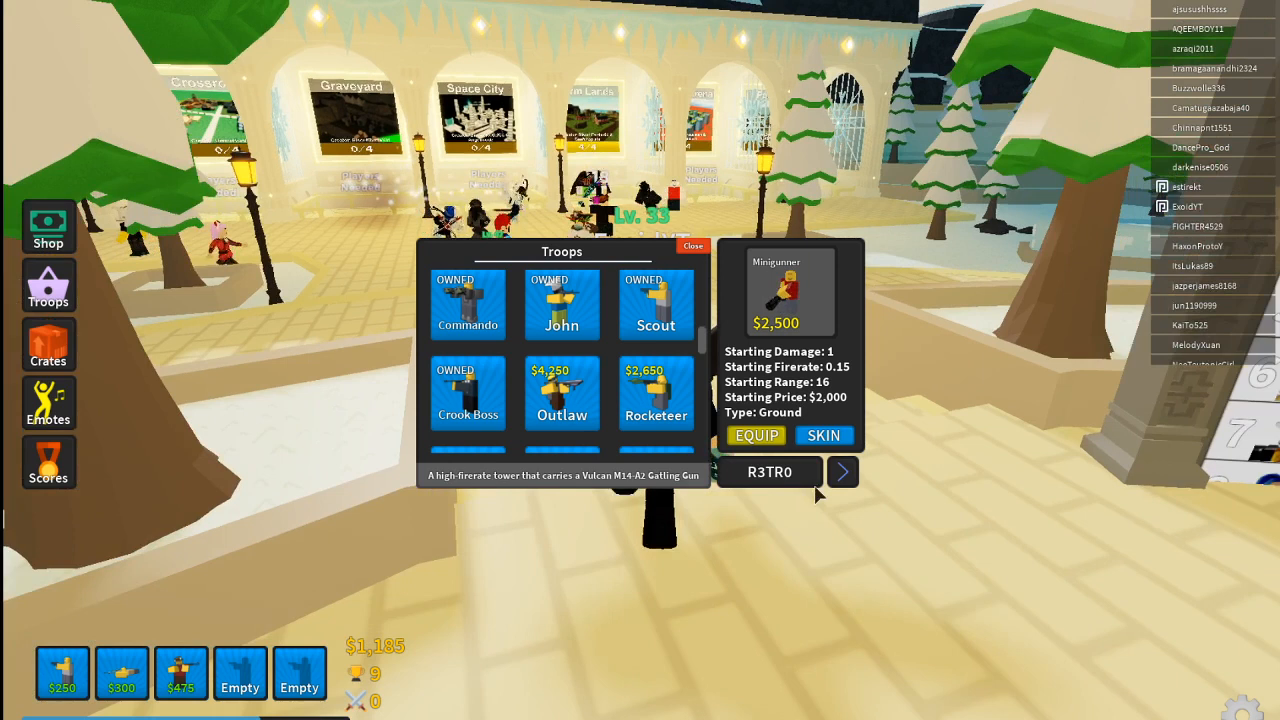
left_click(840, 472)
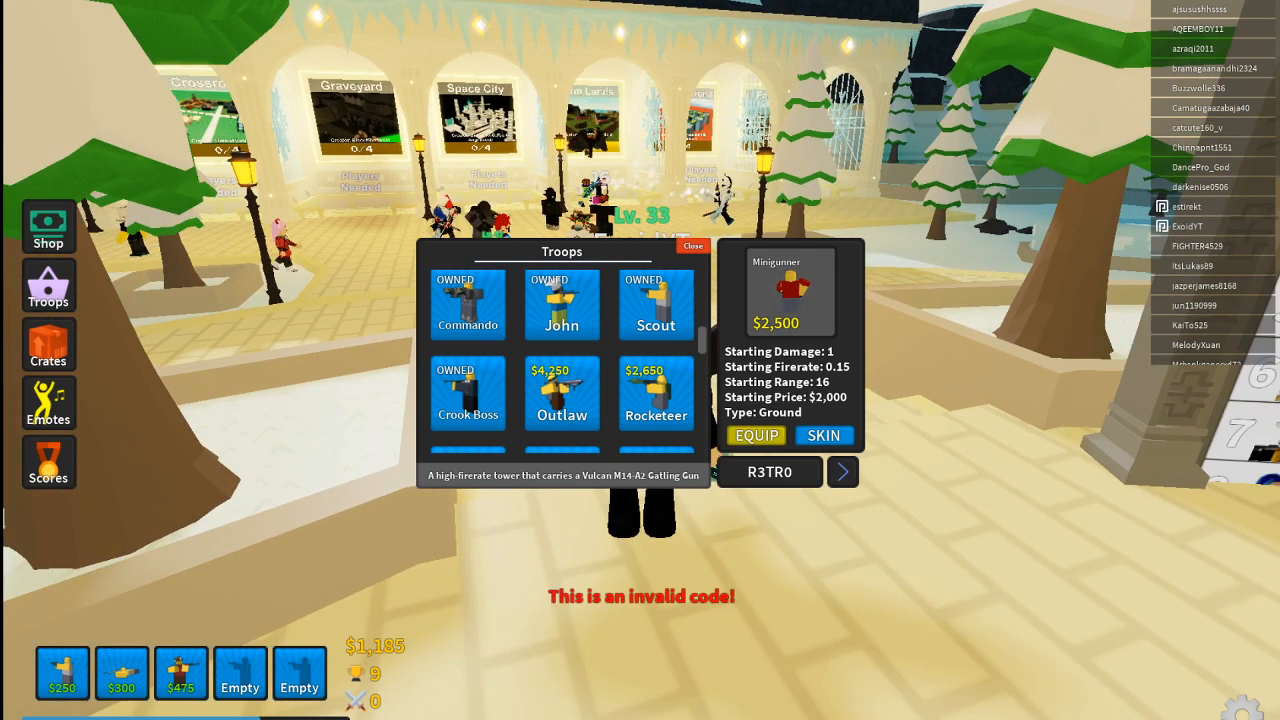